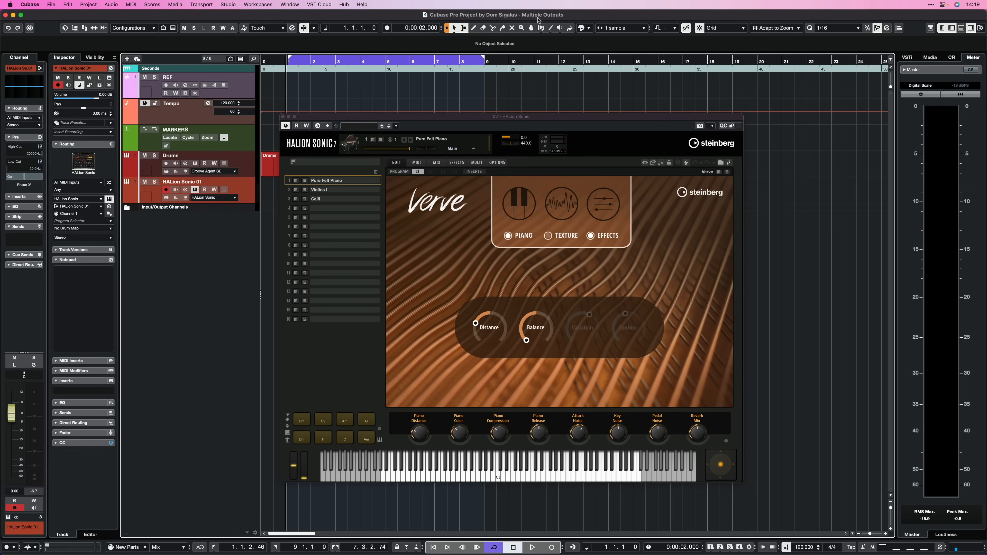
pyautogui.moveTo(432, 234)
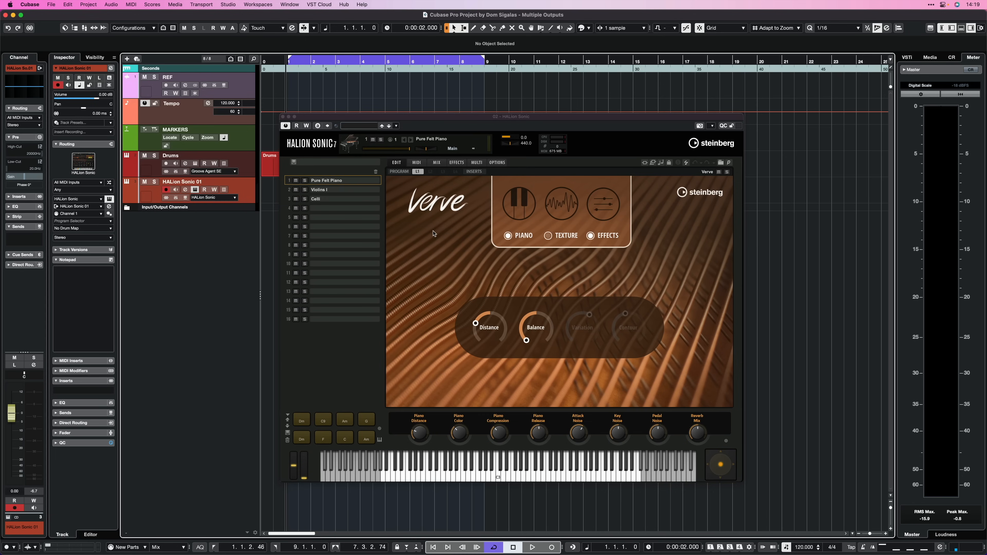
# - Show the Iconica Sketch articulation pages for the Violins I and Celli layers in HALion Sonic
pyautogui.click(326, 189)
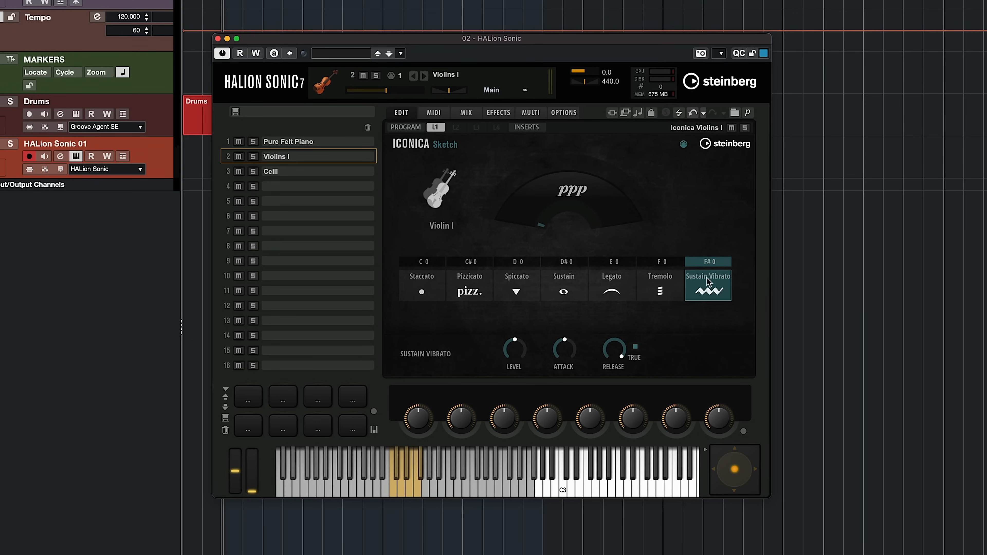
pyautogui.moveTo(741, 287)
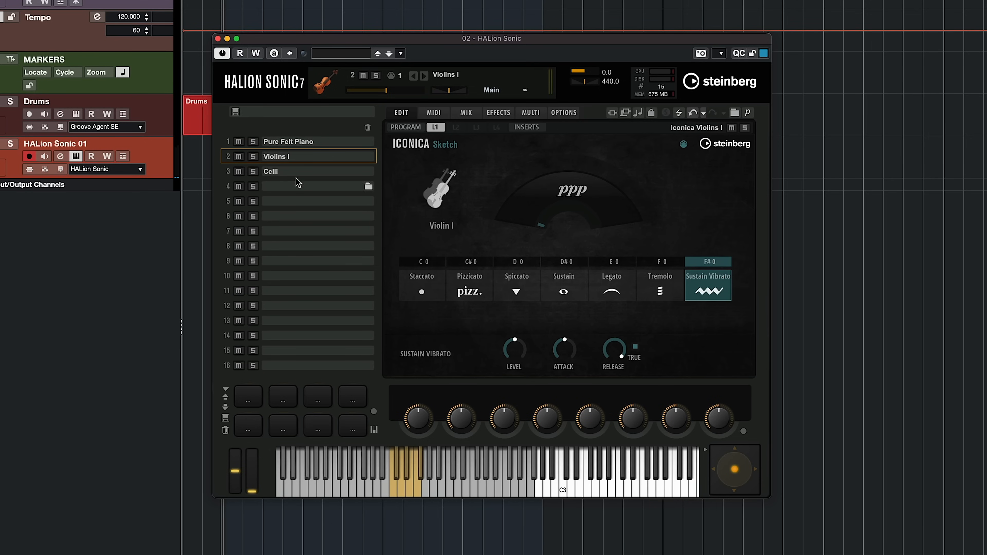
pyautogui.click(281, 171)
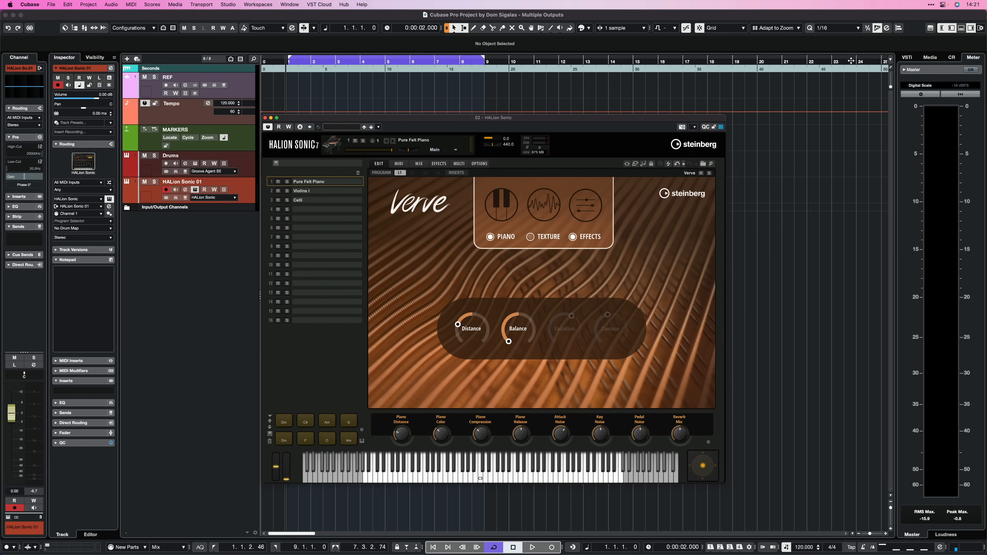
pyautogui.moveTo(941, 52)
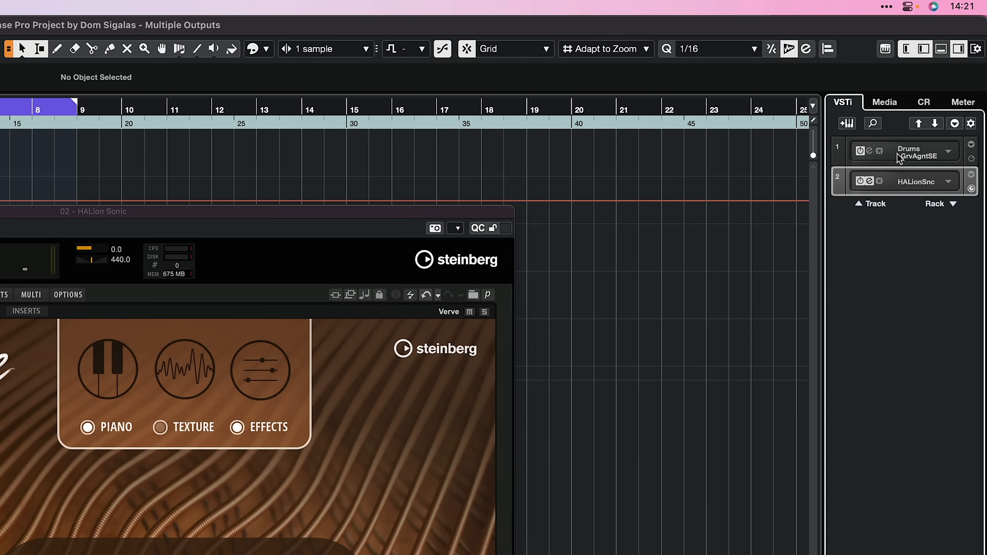
pyautogui.moveTo(902, 171)
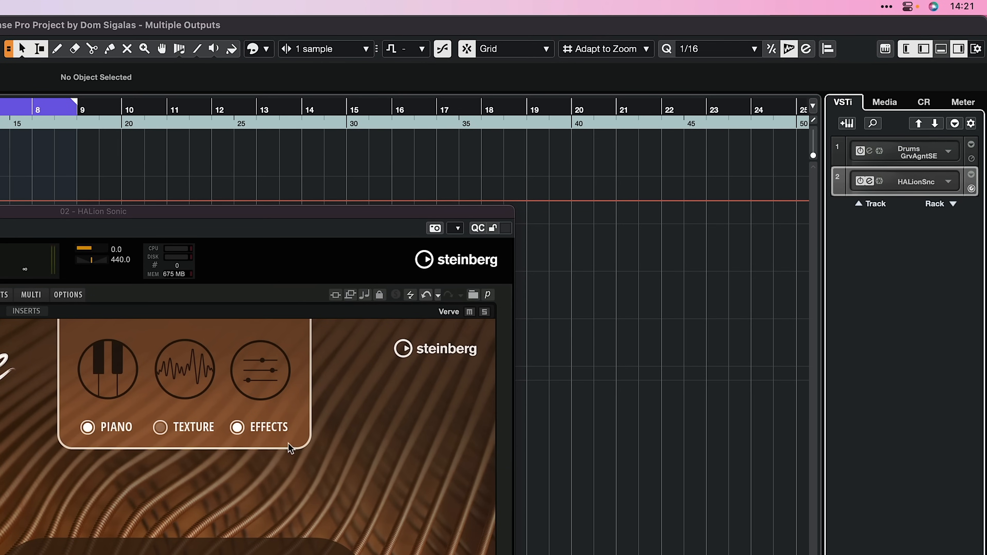
pyautogui.moveTo(949, 183)
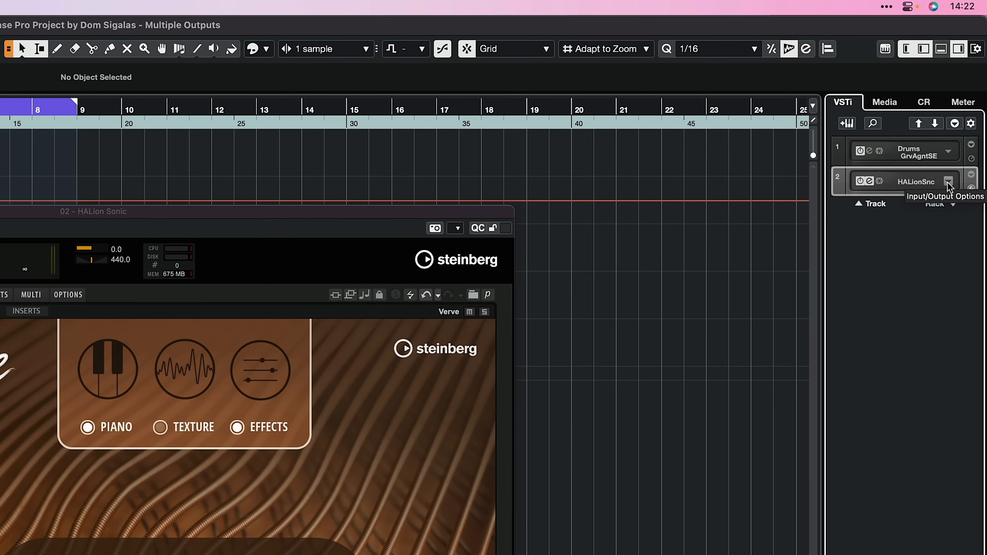
# - Choose Activate Outputs from HALion Sonic's Input/Output Options in the VSTi rack
pyautogui.click(949, 181)
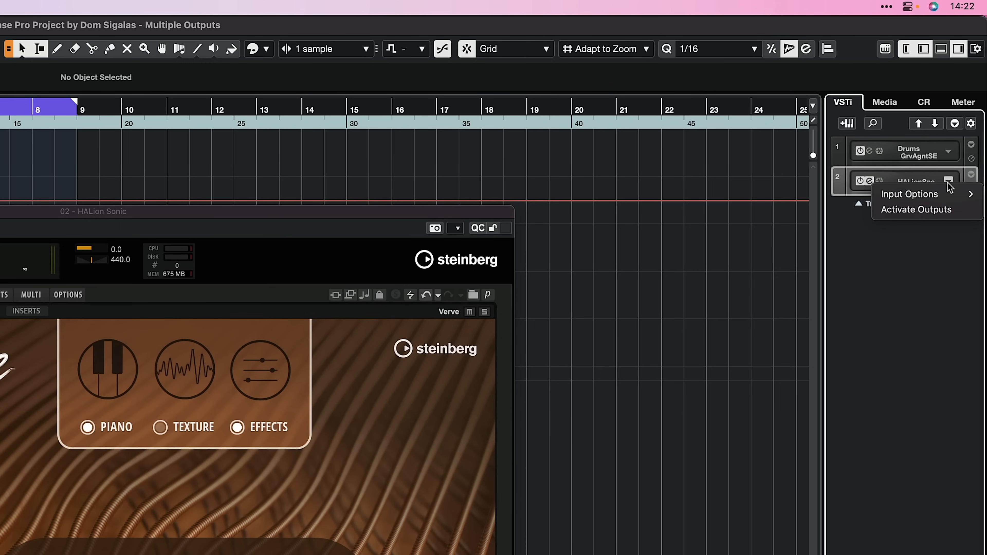
pyautogui.moveTo(920, 211)
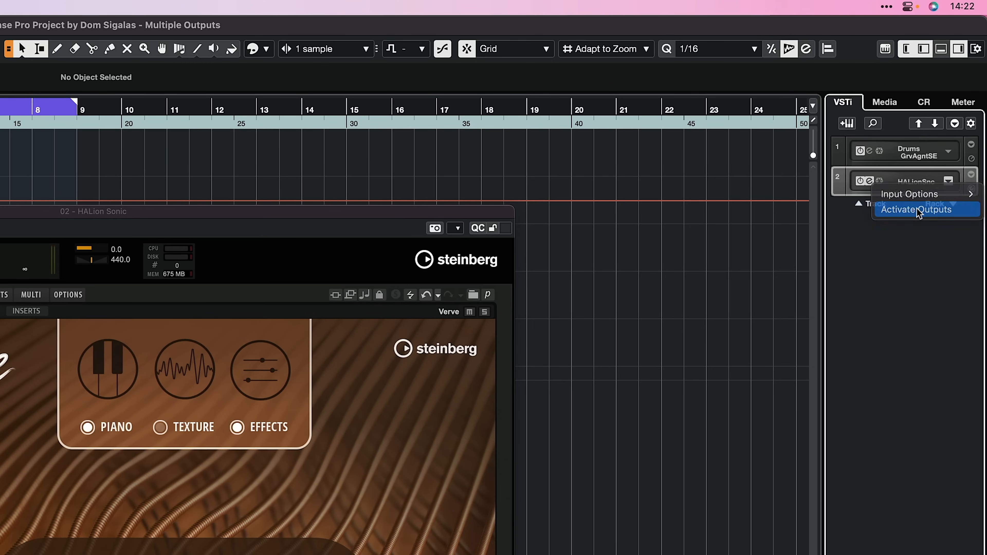
pyautogui.click(918, 210)
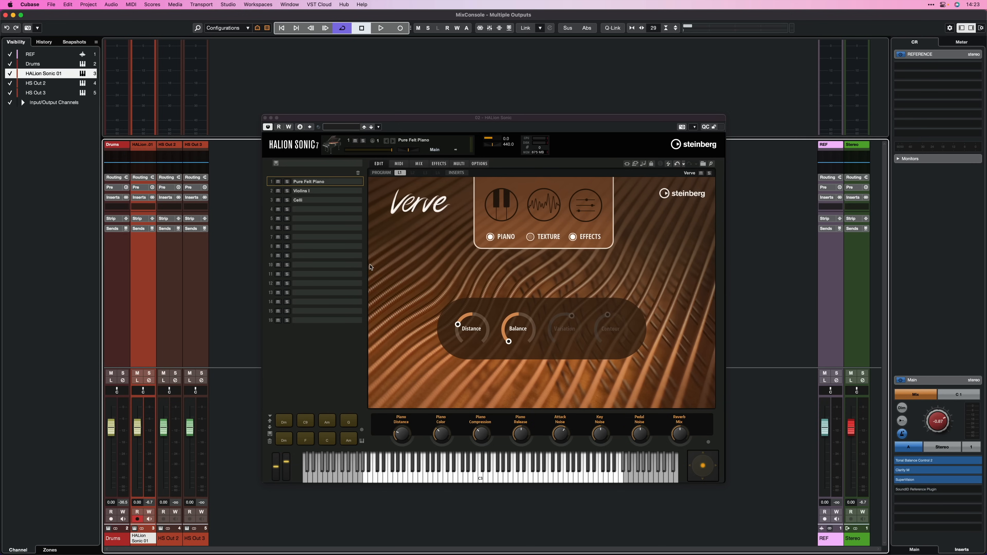
# - In HALion Sonic's MIX page, route Violins I to Out 2 and Celli to Out 3, piano on Main
pyautogui.click(418, 164)
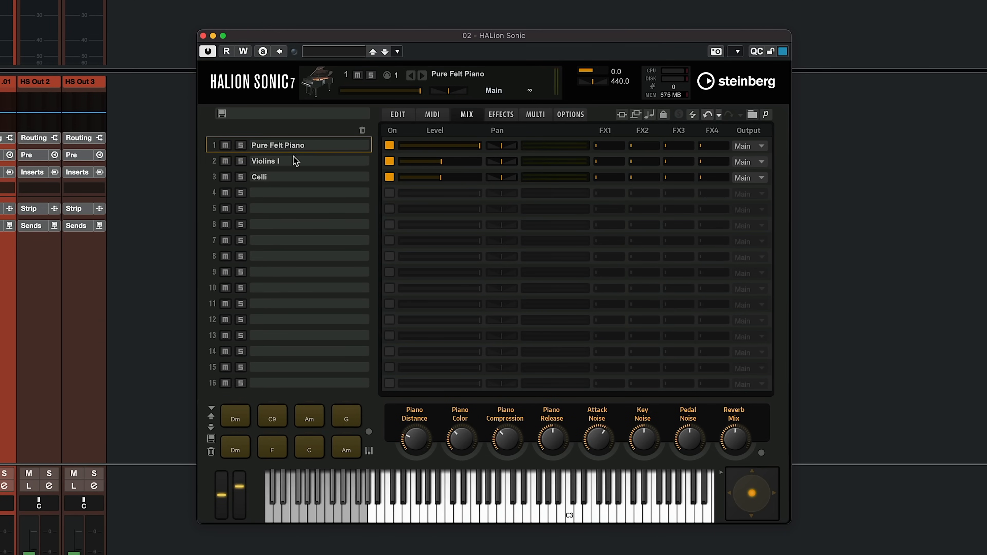
pyautogui.moveTo(330, 153)
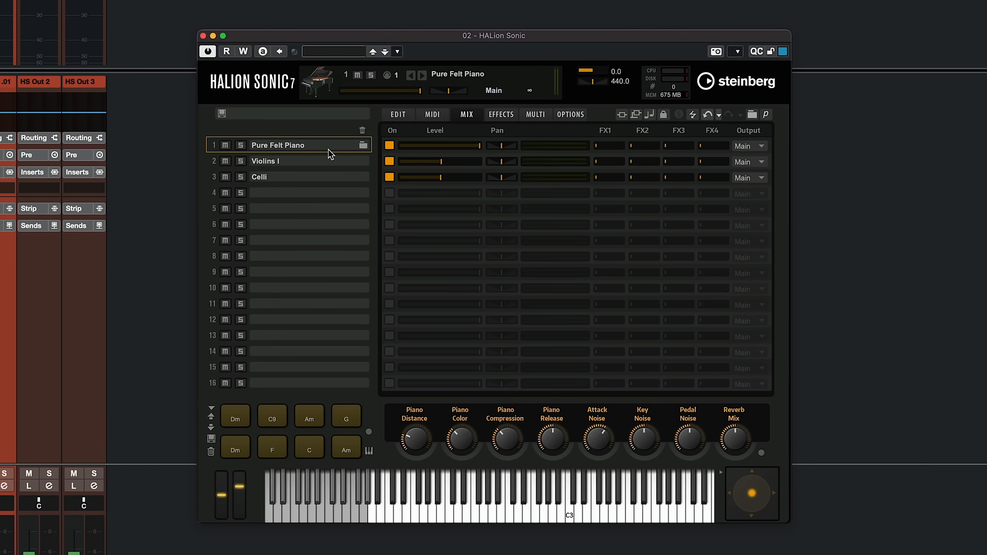
pyautogui.moveTo(357, 183)
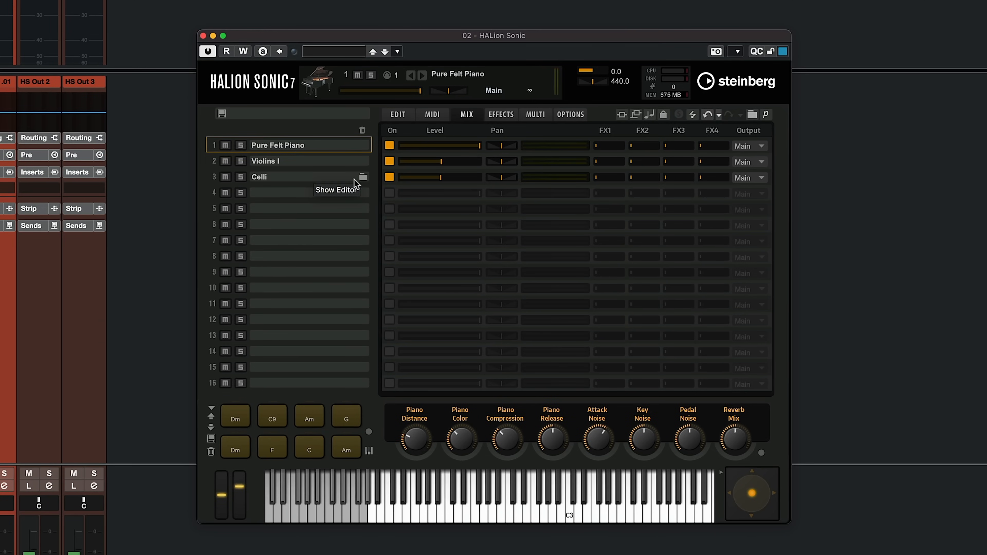
pyautogui.moveTo(760, 147)
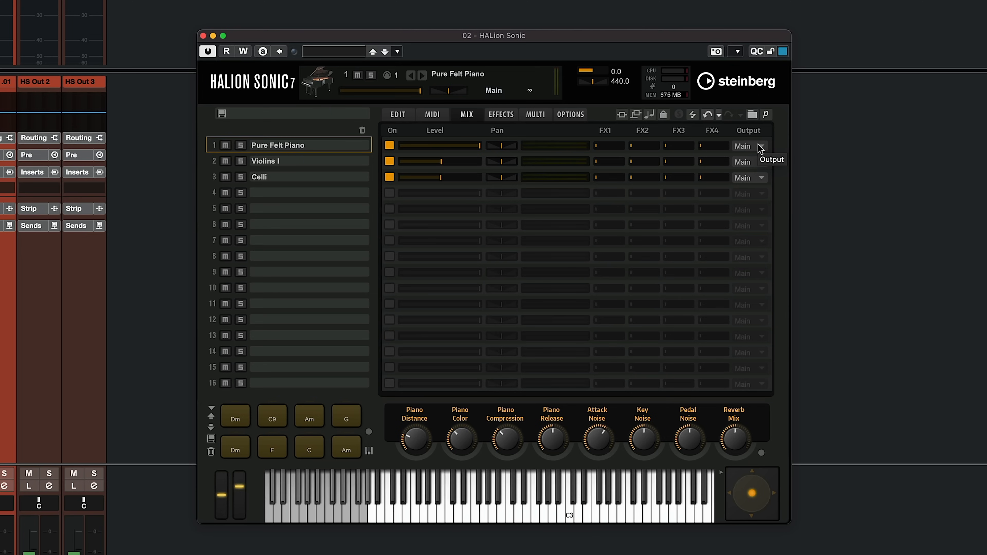
pyautogui.moveTo(748, 148)
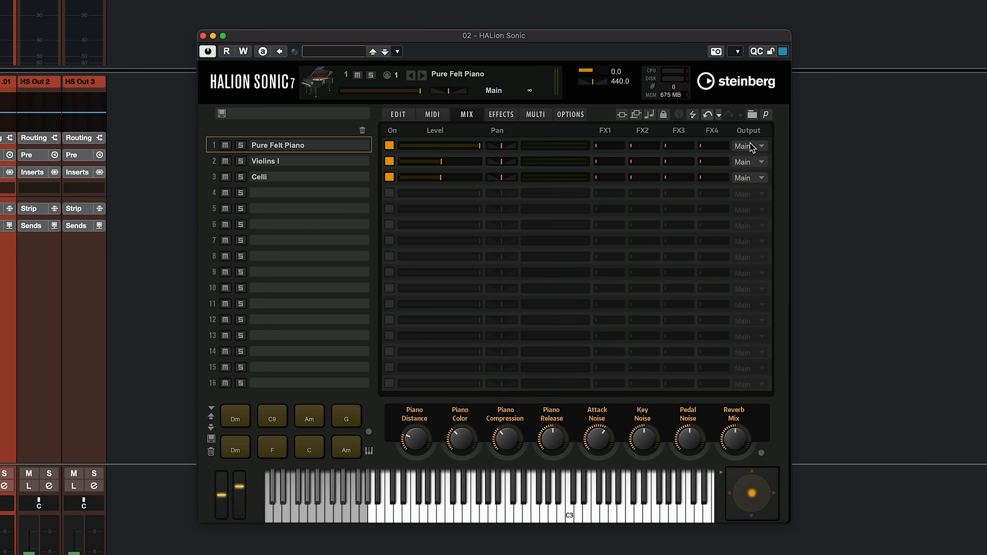
pyautogui.moveTo(756, 164)
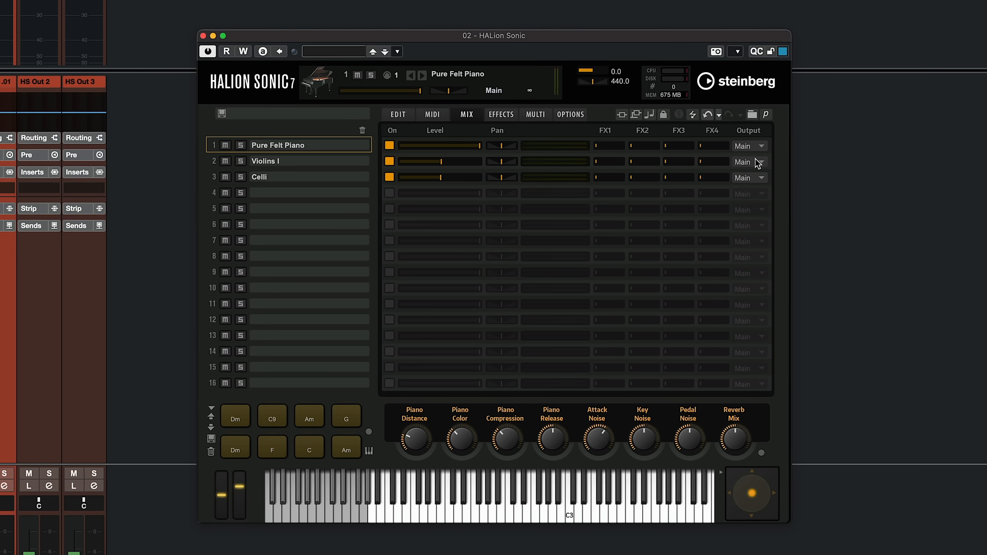
pyautogui.click(750, 162)
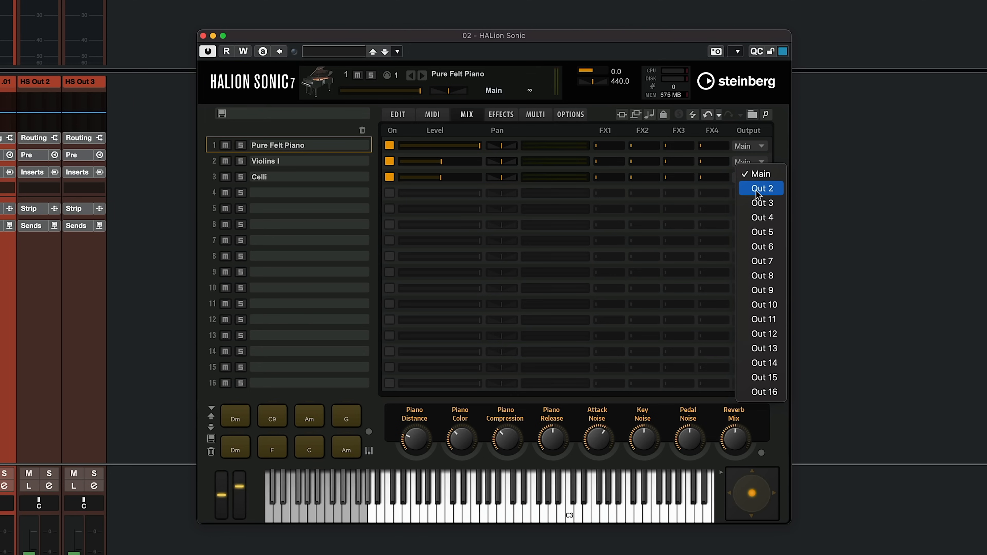
pyautogui.click(761, 188)
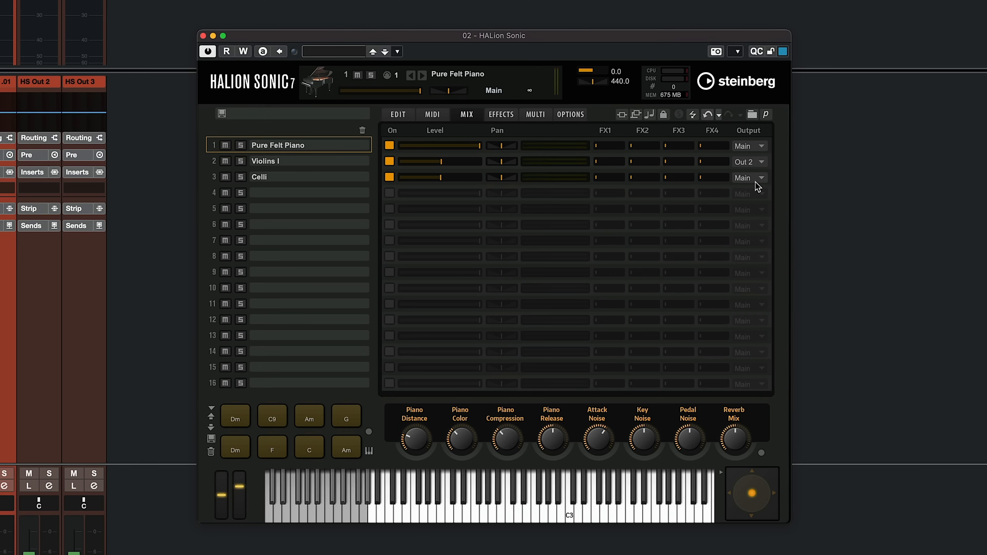
pyautogui.click(749, 177)
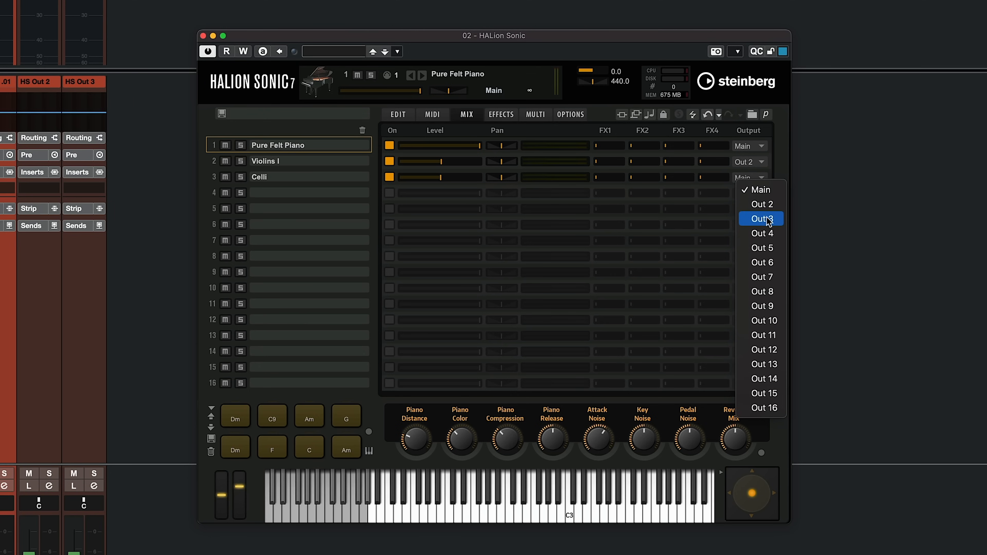
pyautogui.click(761, 219)
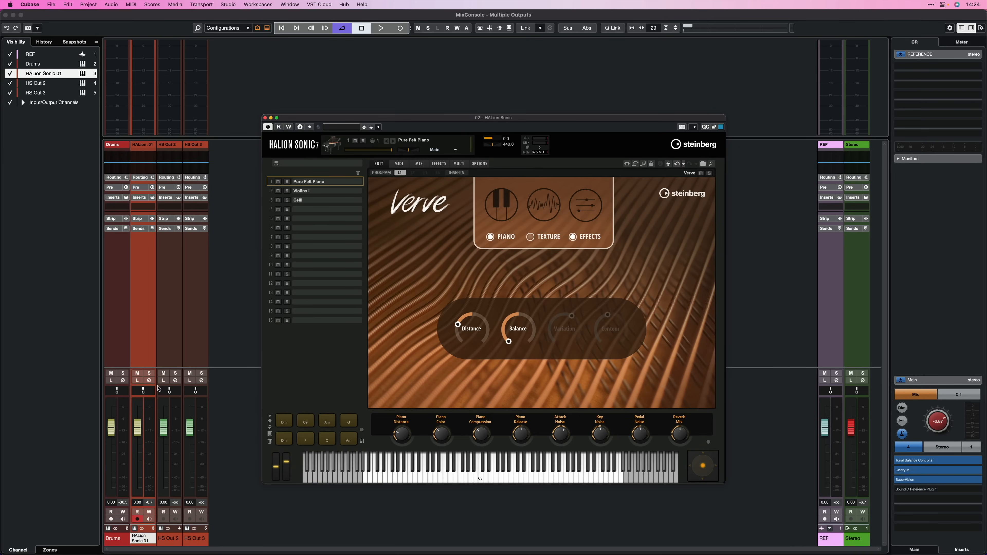
pyautogui.moveTo(193, 541)
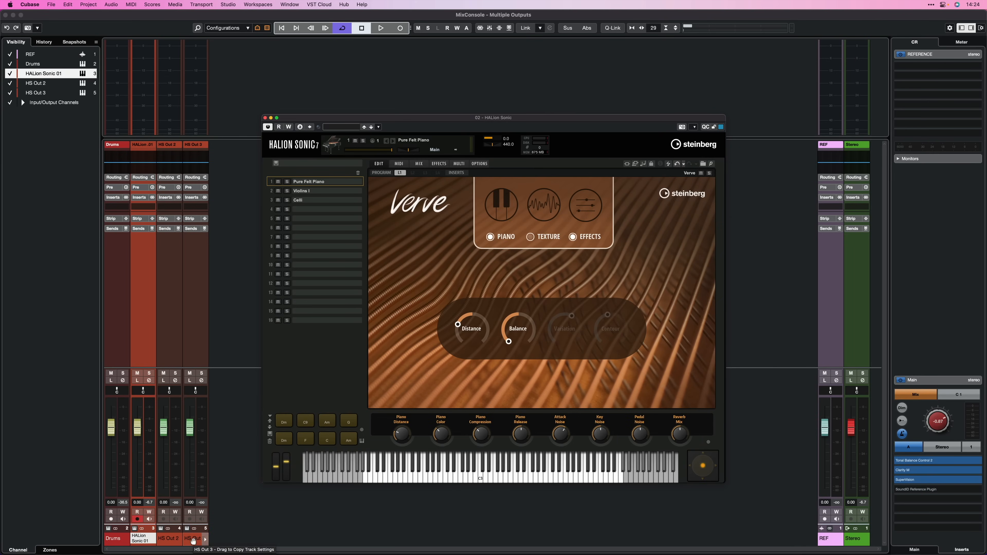